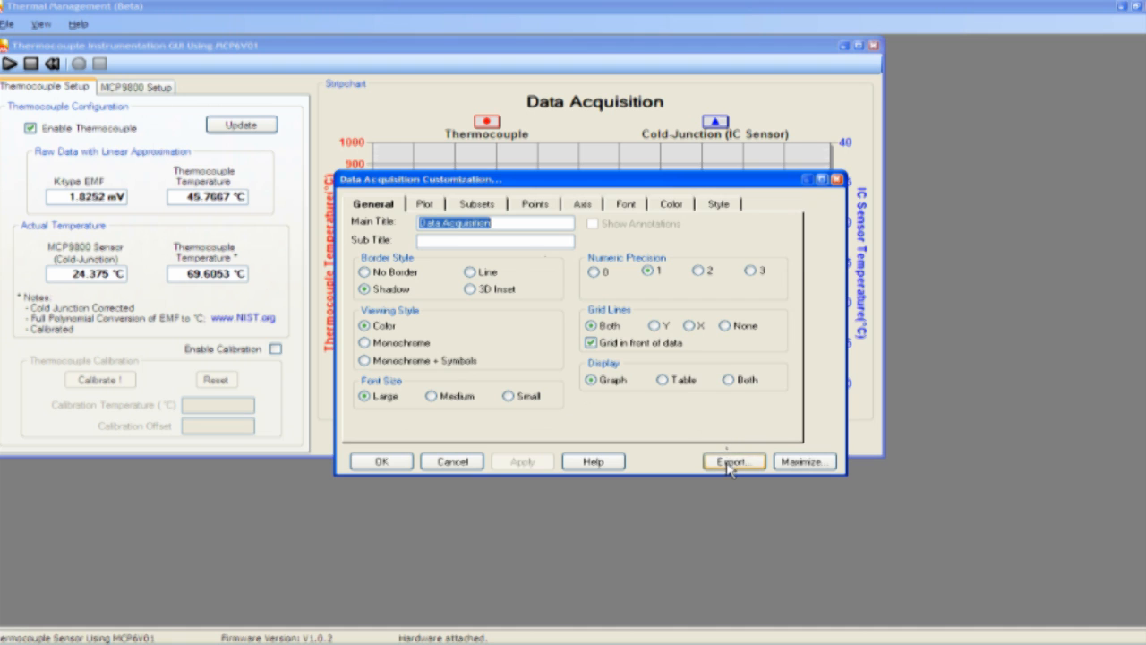
# - Bring up the Exporting Data Acquisition dialog with MetaFile/BMP/JPG/PNG/text output choices
pyautogui.click(733, 462)
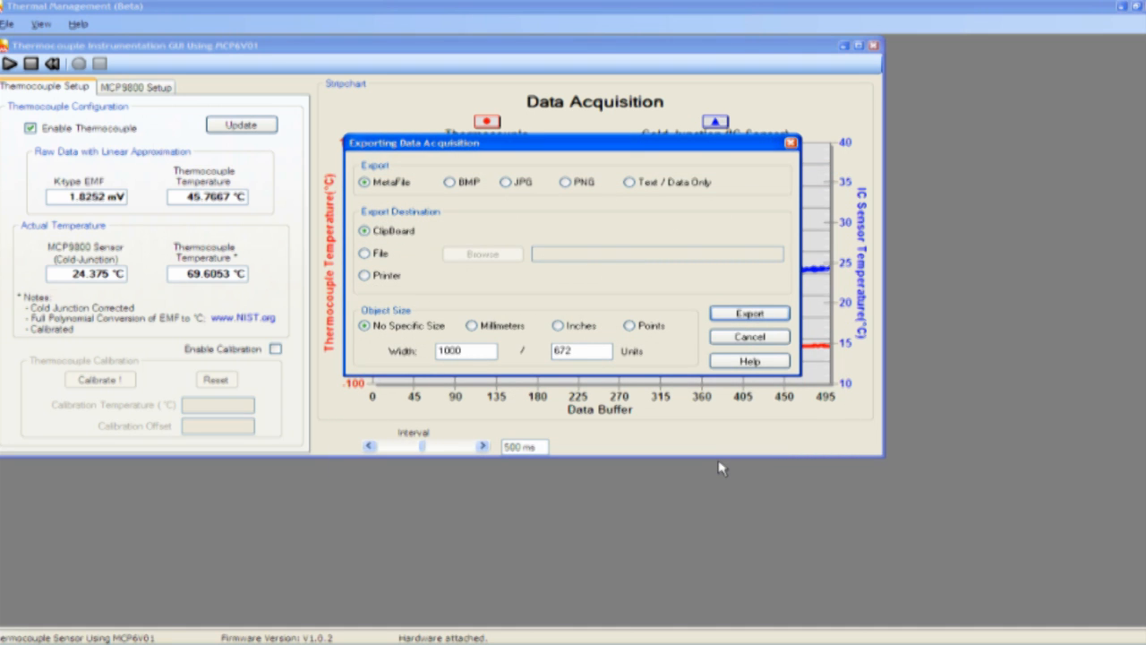